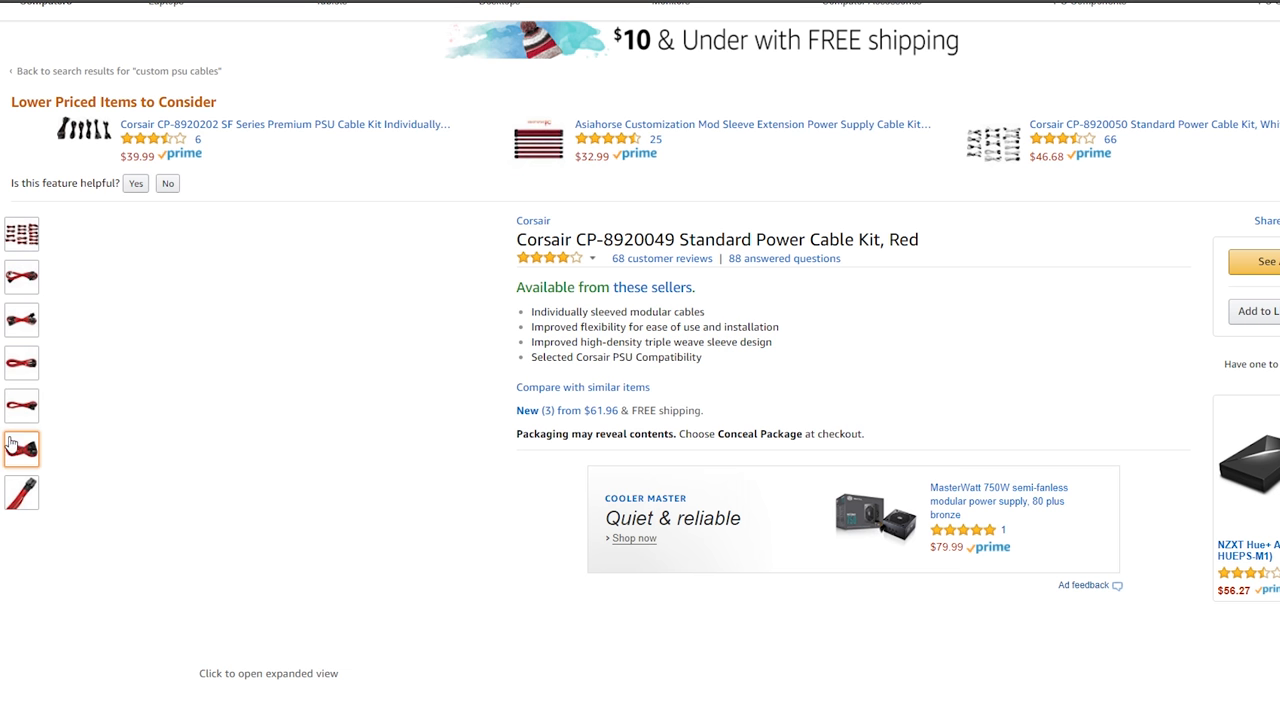
Step: Enlarge the EVGA cable set's image gallery and show the white MB connector close-up
{"action": "left_click", "coordinate": [21, 449]}
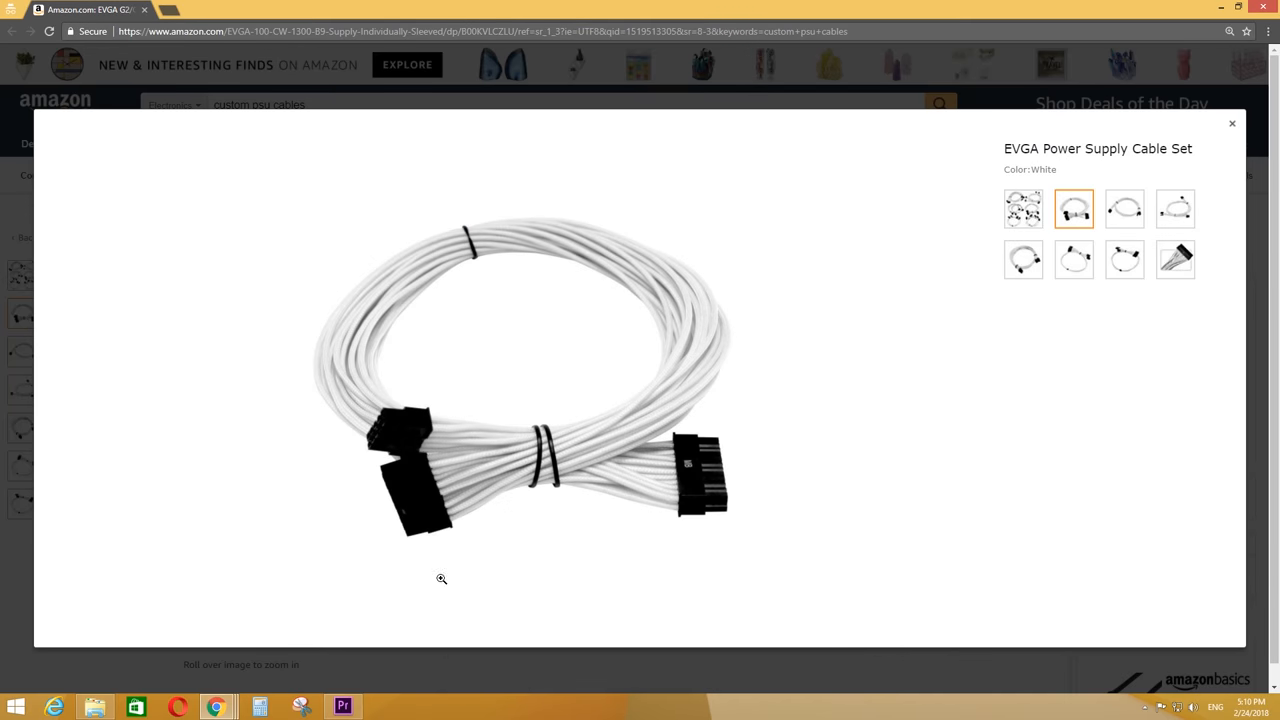
{"action": "left_click", "coordinate": [1175, 260]}
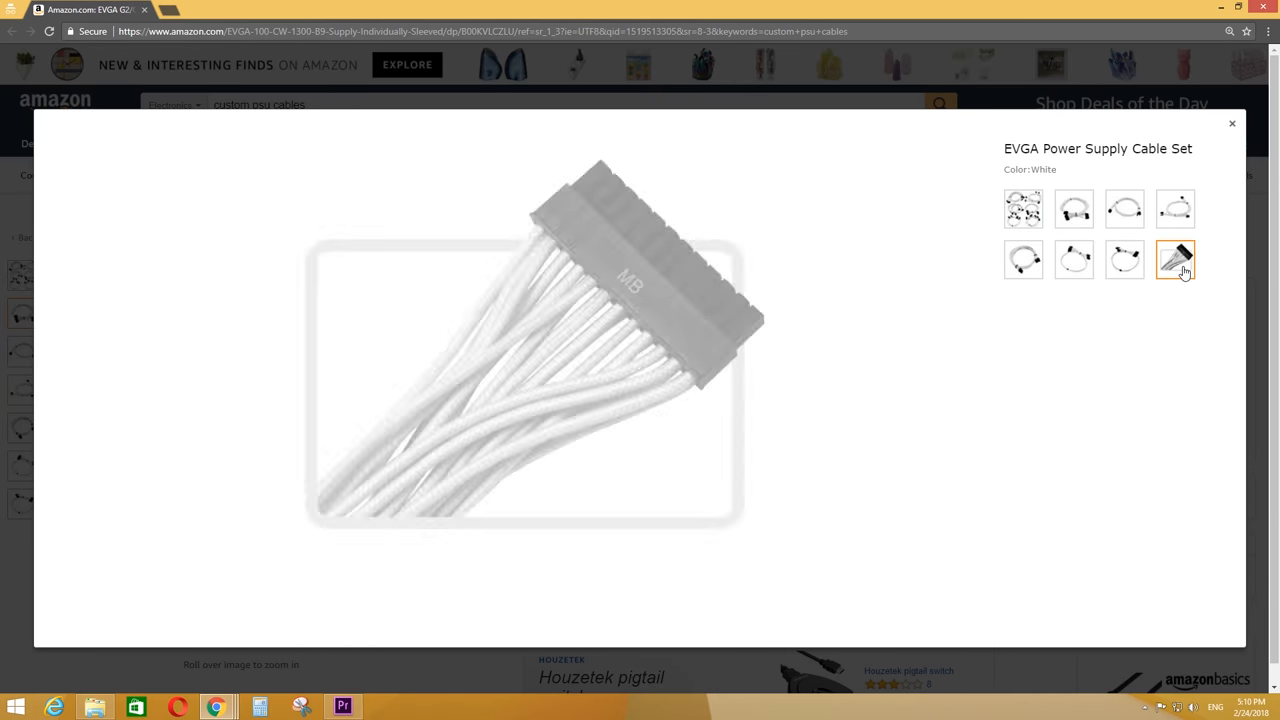